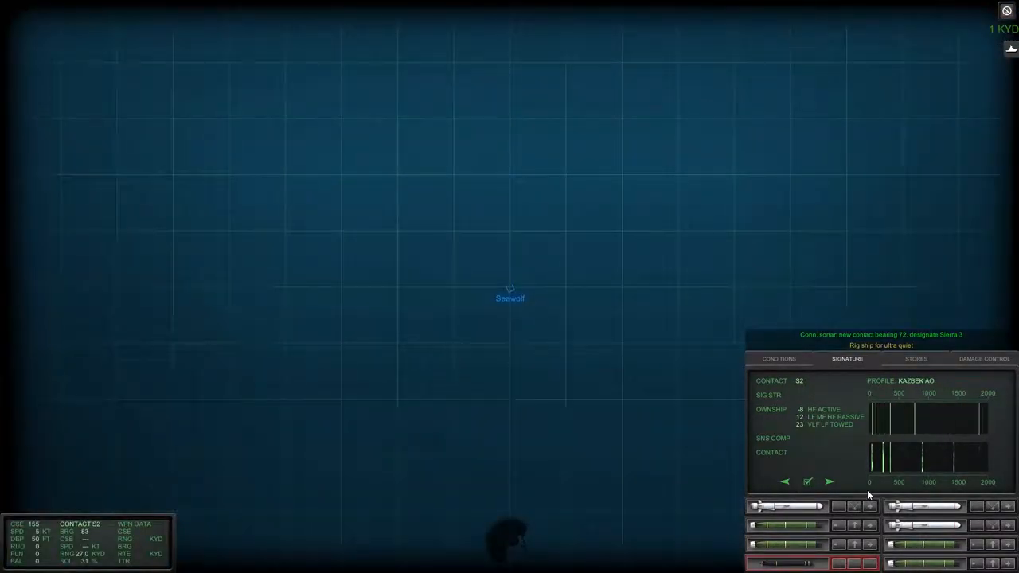
- Select a nearby sonar contact so sonar classifies Sierra 1 as Poti and Sierra 2 as Don
{"action": "left_click", "coordinate": [829, 481]}
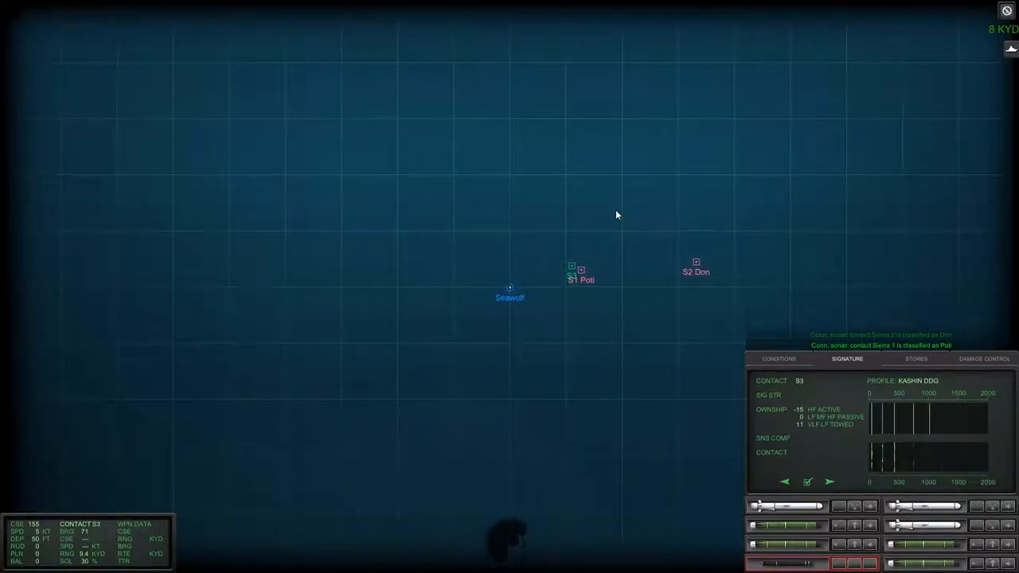
- Raise the ESM mast to plot the ships as M1 Poti, M2 Don and M3 Krivak I
{"action": "left_click", "coordinate": [829, 481]}
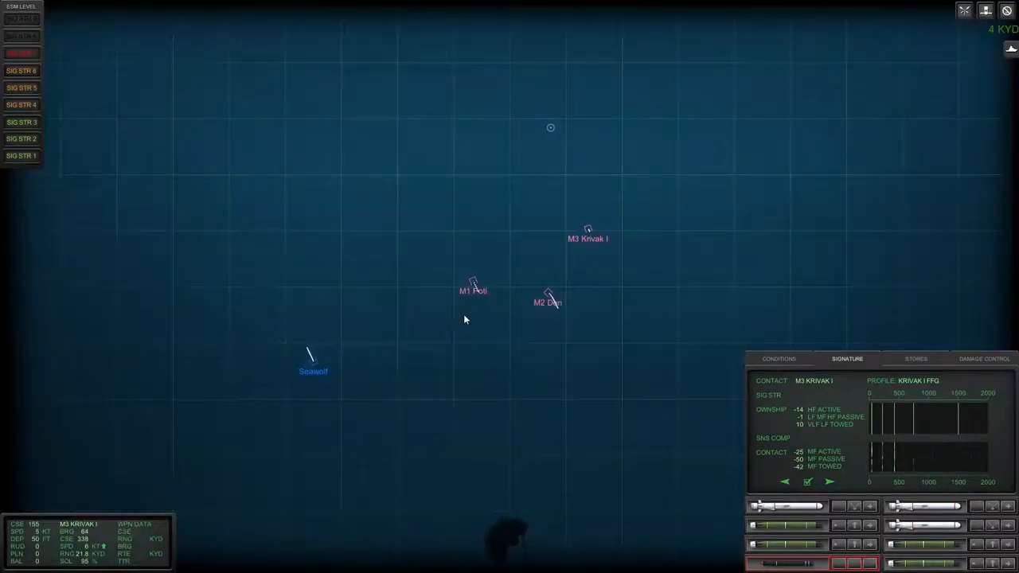
- Mark M1 Poti, fire TASM missiles from tubes 1 and 5, then lower periscope and ESM mast
{"action": "left_click", "coordinate": [548, 293]}
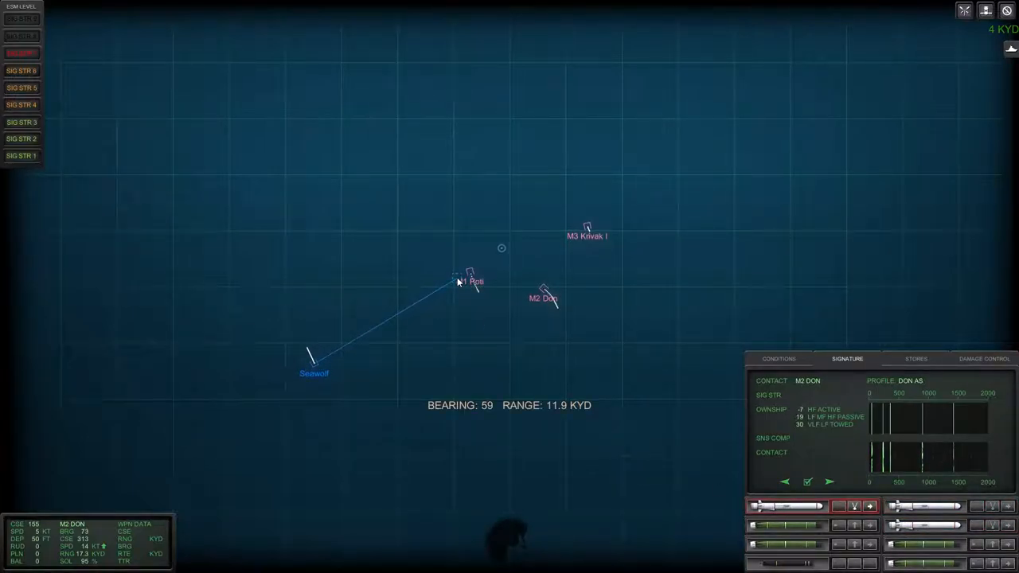
{"action": "left_click", "coordinate": [470, 279]}
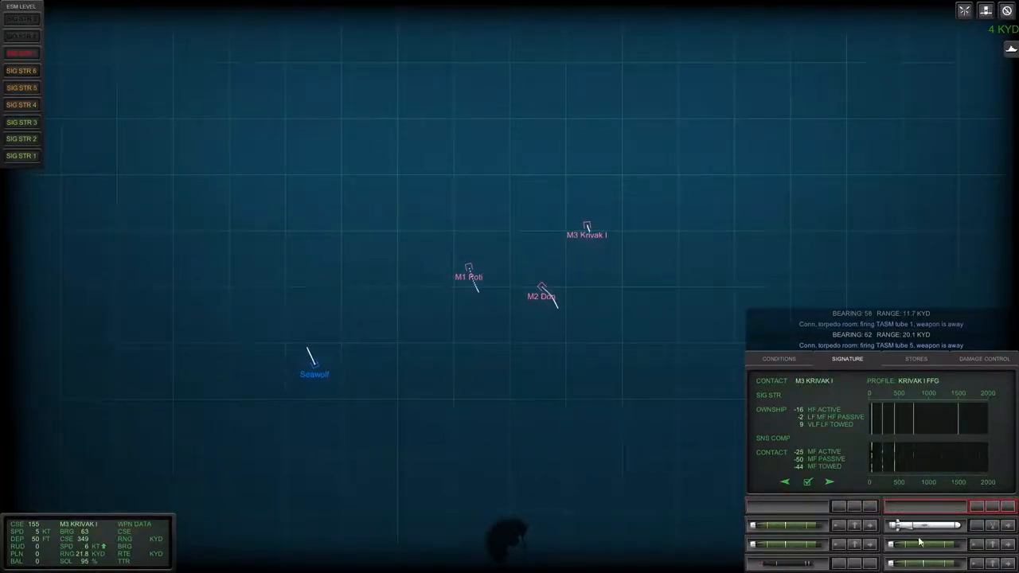
{"action": "left_click", "coordinate": [541, 296]}
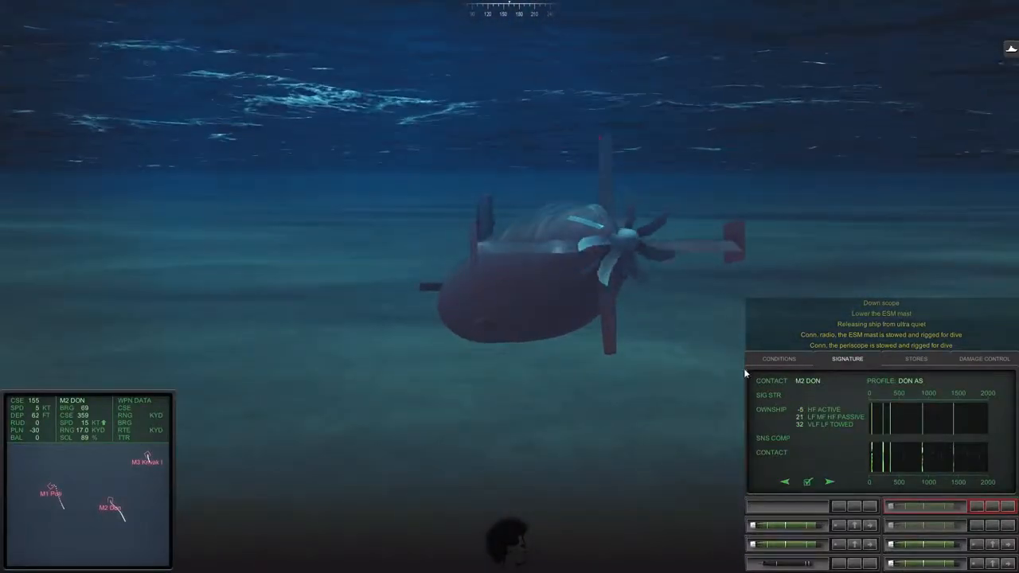
{"action": "left_click", "coordinate": [779, 359]}
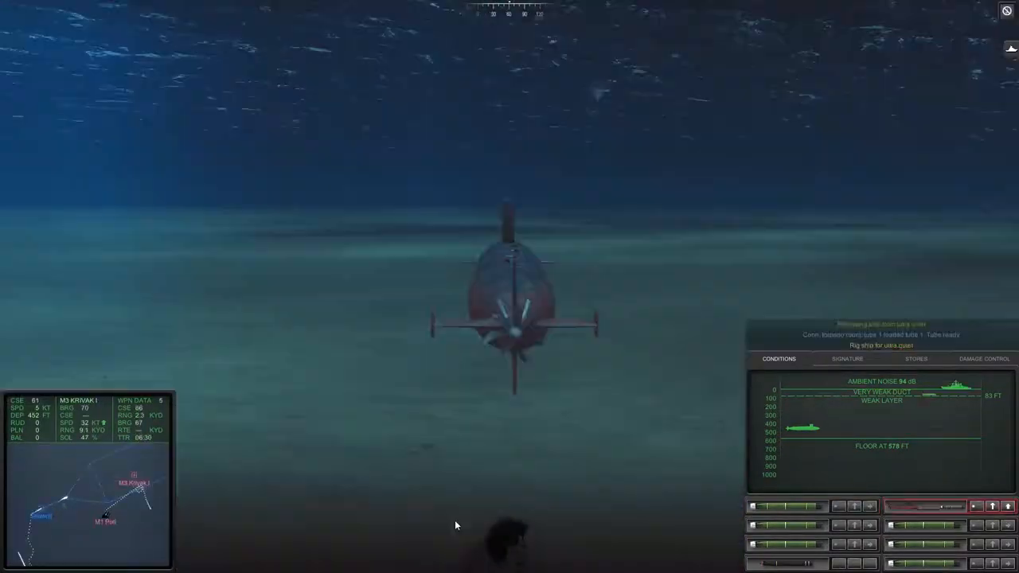
{"action": "mouse_move", "coordinate": [353, 522]}
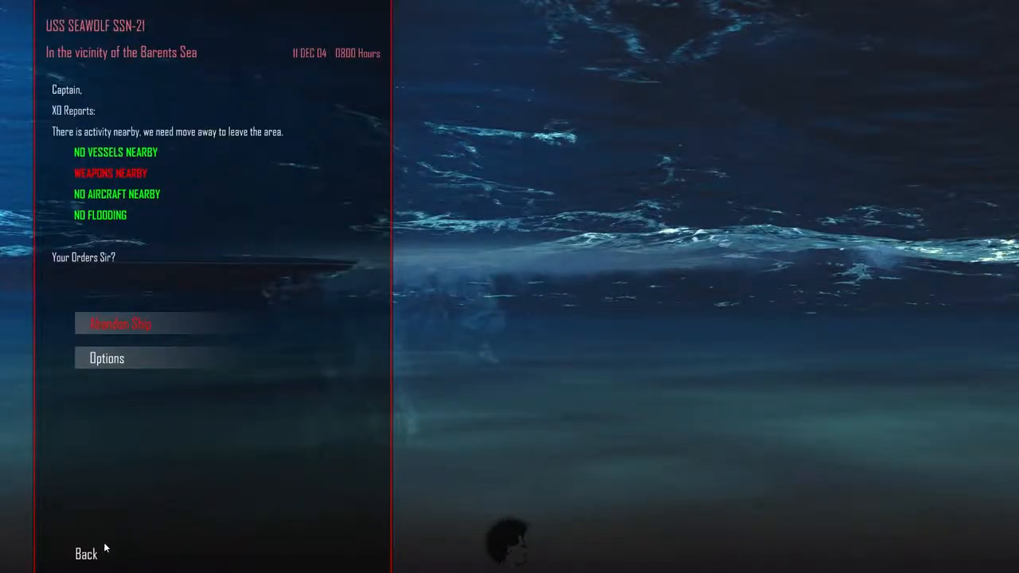
{"action": "left_click", "coordinate": [86, 553]}
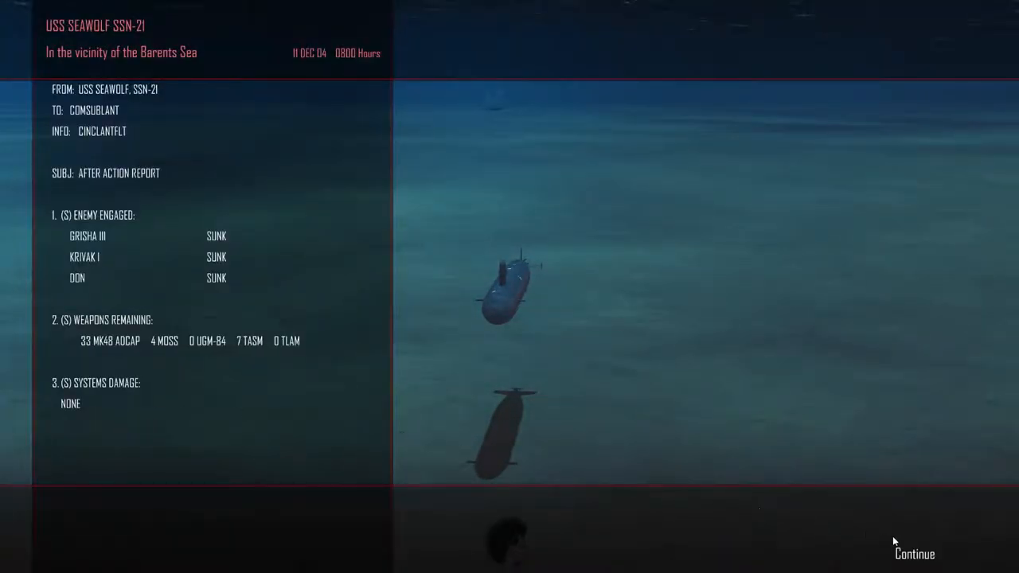
- Continue past the after-action report and mission update, and accept the SEAL insertion orders near Murmansk
{"action": "left_click", "coordinate": [914, 554]}
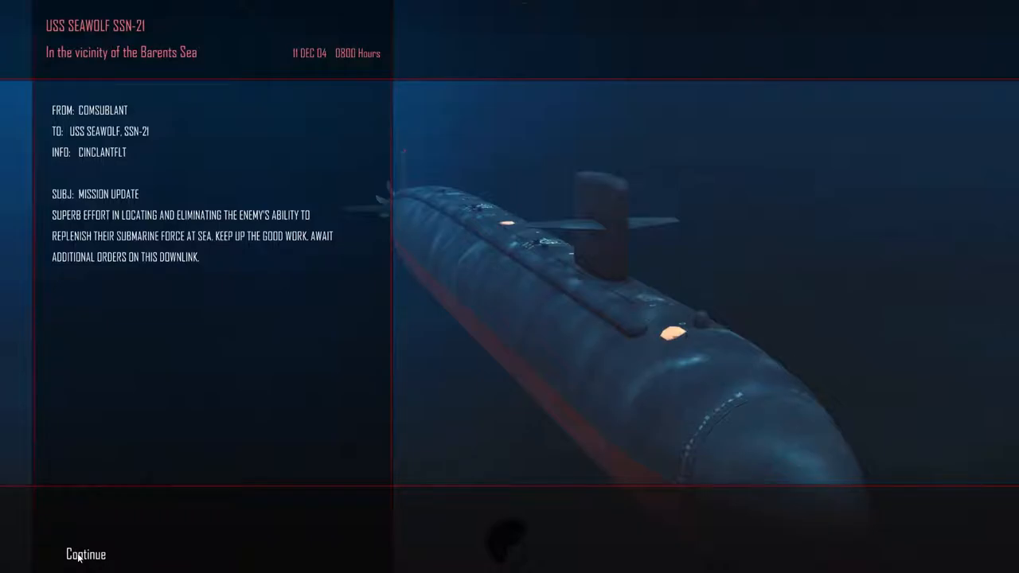
{"action": "left_click", "coordinate": [85, 553]}
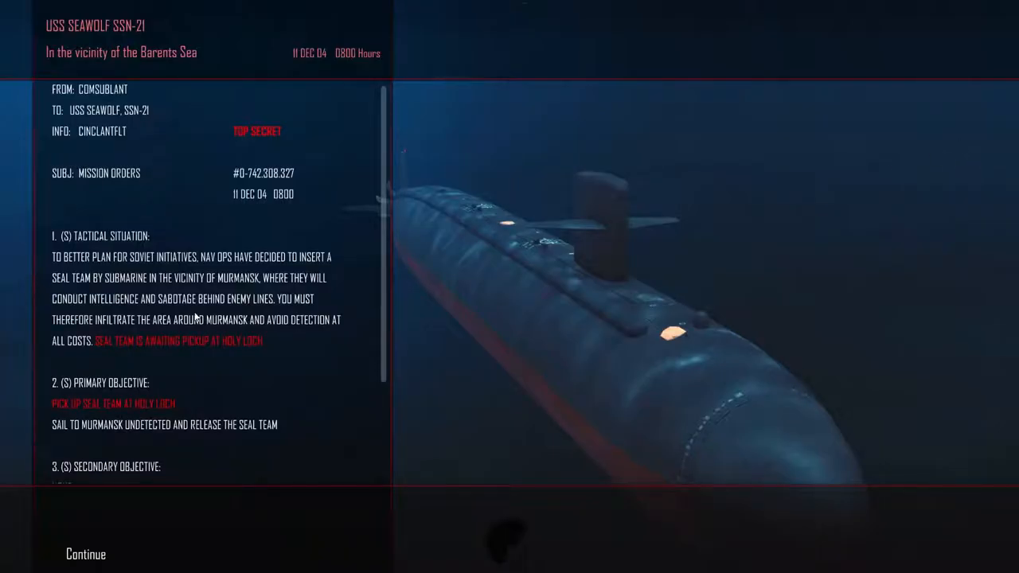
{"action": "mouse_move", "coordinate": [832, 201]}
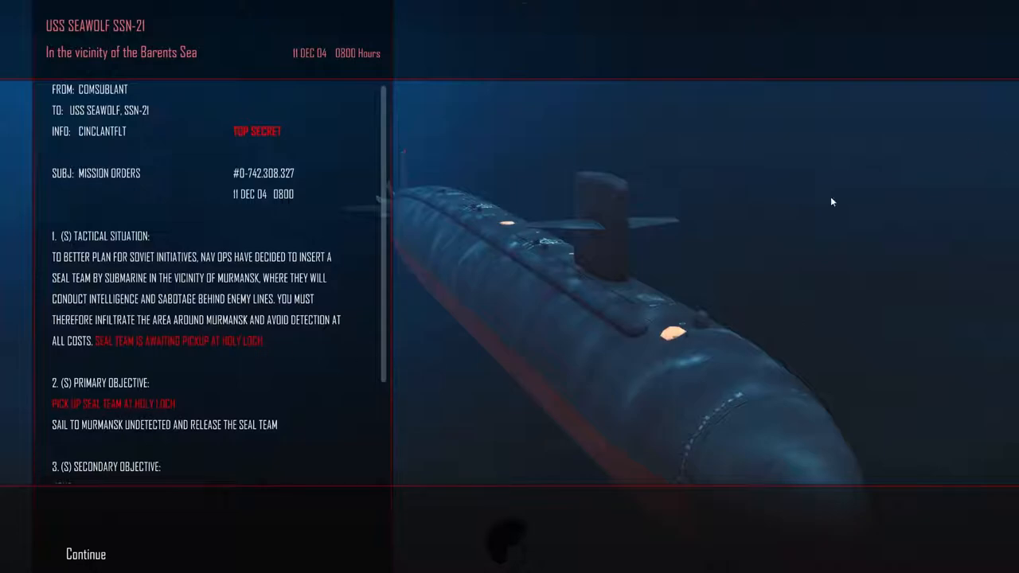
{"action": "left_click", "coordinate": [85, 554]}
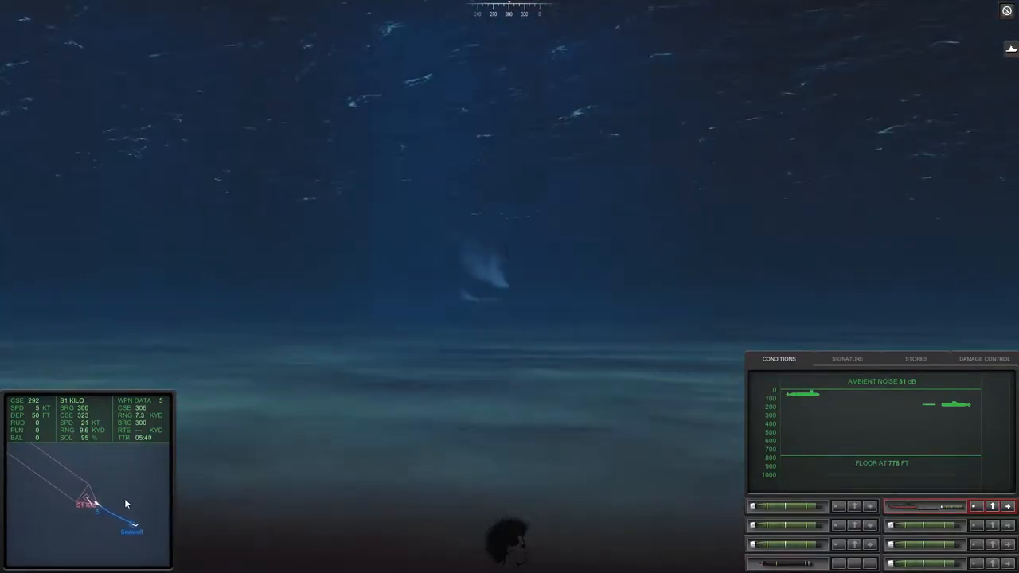
- Show the Signature tab comparing own ship with S1 Kilo, then return to Conditions
{"action": "left_click", "coordinate": [847, 359]}
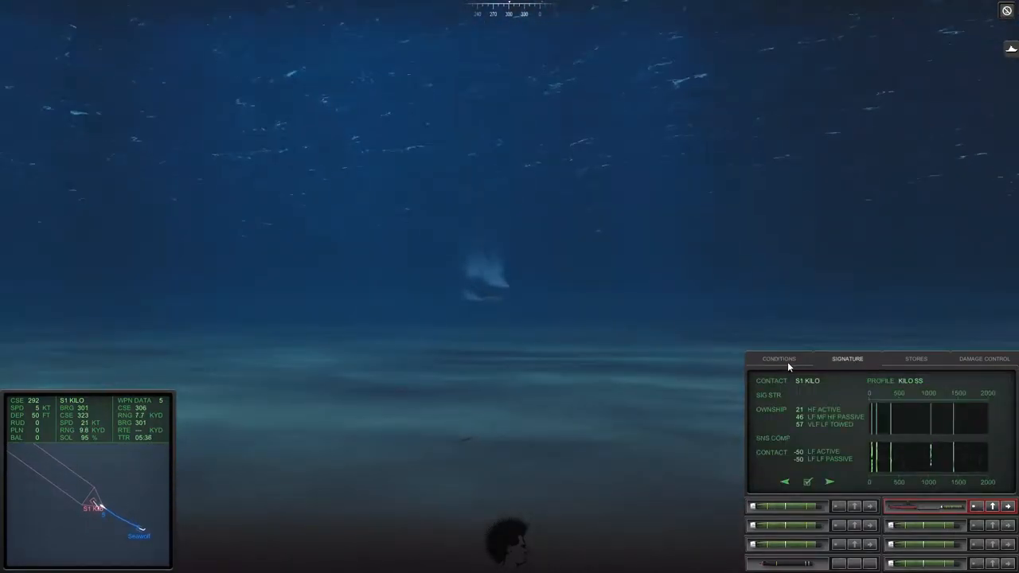
{"action": "left_click", "coordinate": [778, 359]}
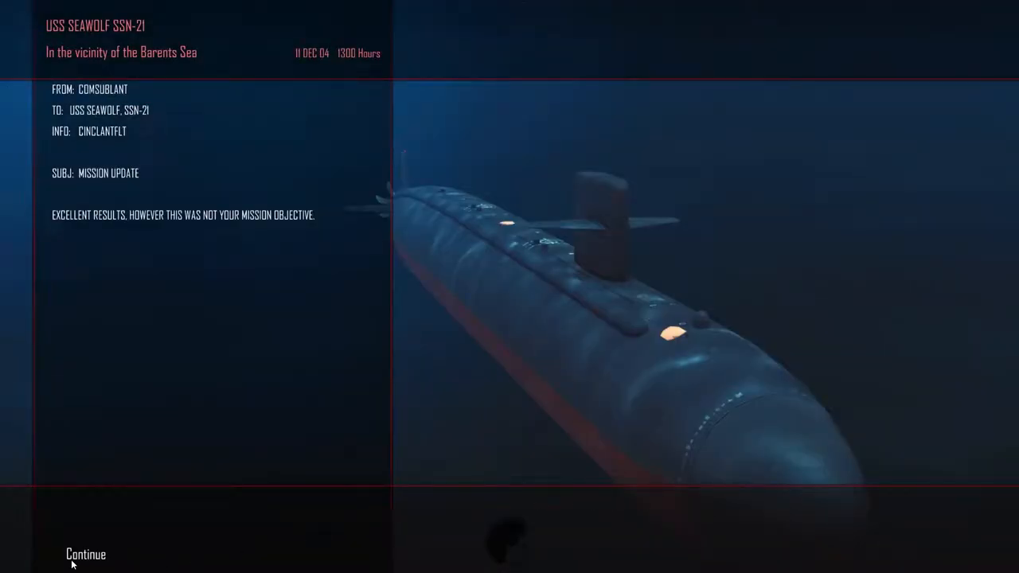
- Dismiss the 1300-hours mission update and return to the tactical plot tracking S1 Kilo
{"action": "left_click", "coordinate": [85, 554]}
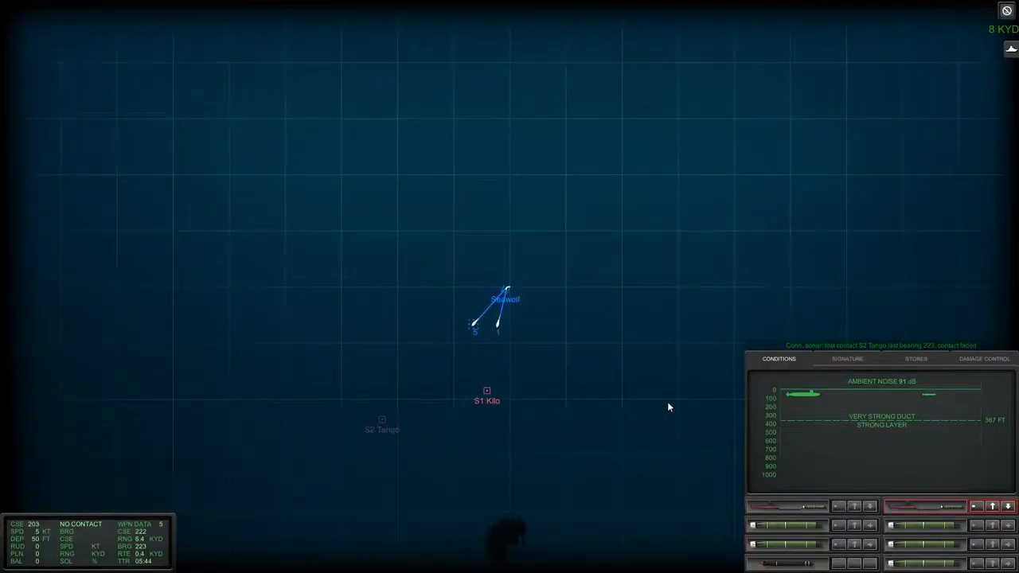
- Toggle between the Signature and Conditions tabs to track S2 Tango while S1 Tango breaks up
{"action": "left_click", "coordinate": [847, 358]}
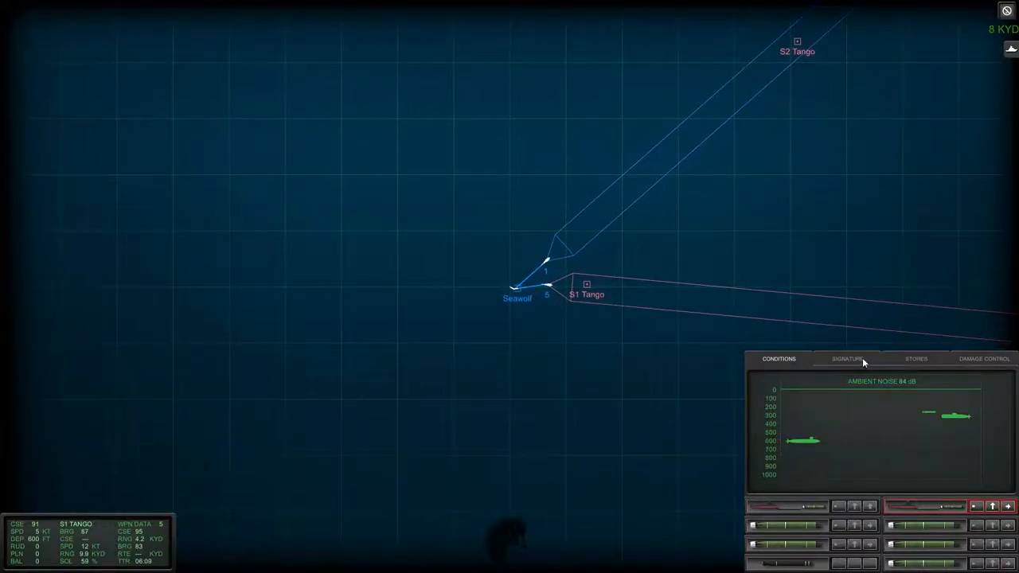
{"action": "left_click", "coordinate": [847, 358]}
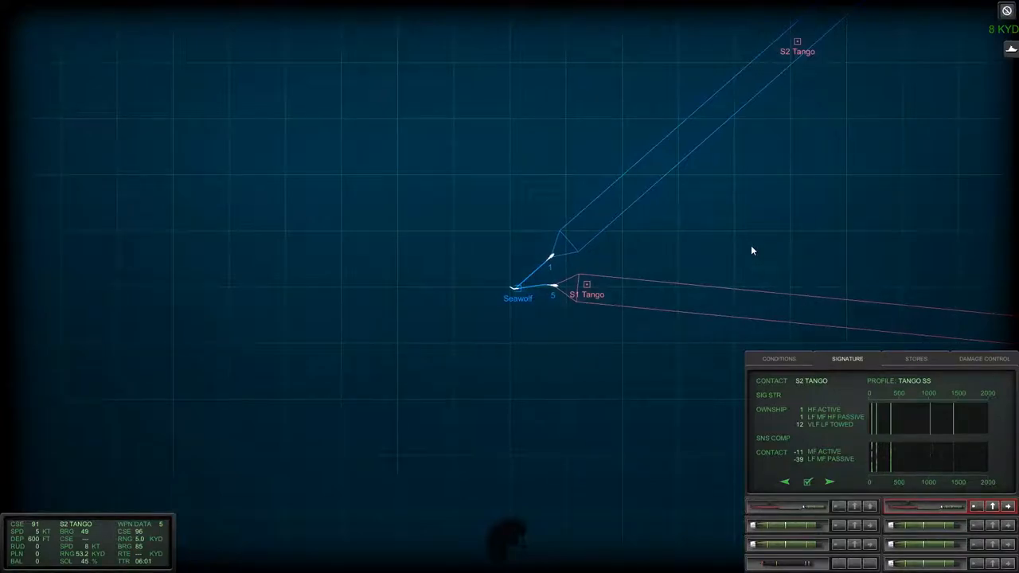
{"action": "left_click", "coordinate": [778, 358]}
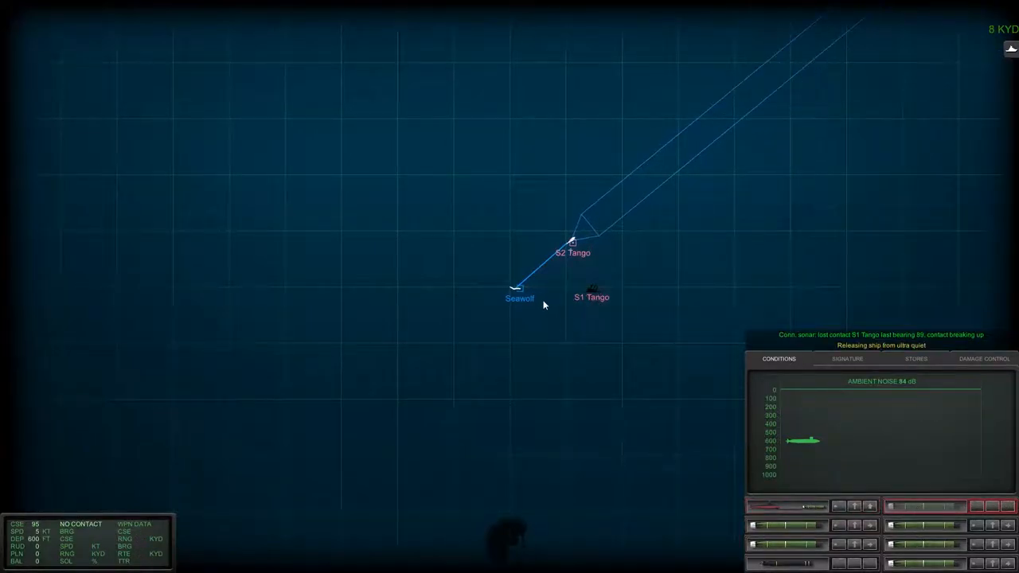
{"action": "left_click", "coordinate": [846, 359]}
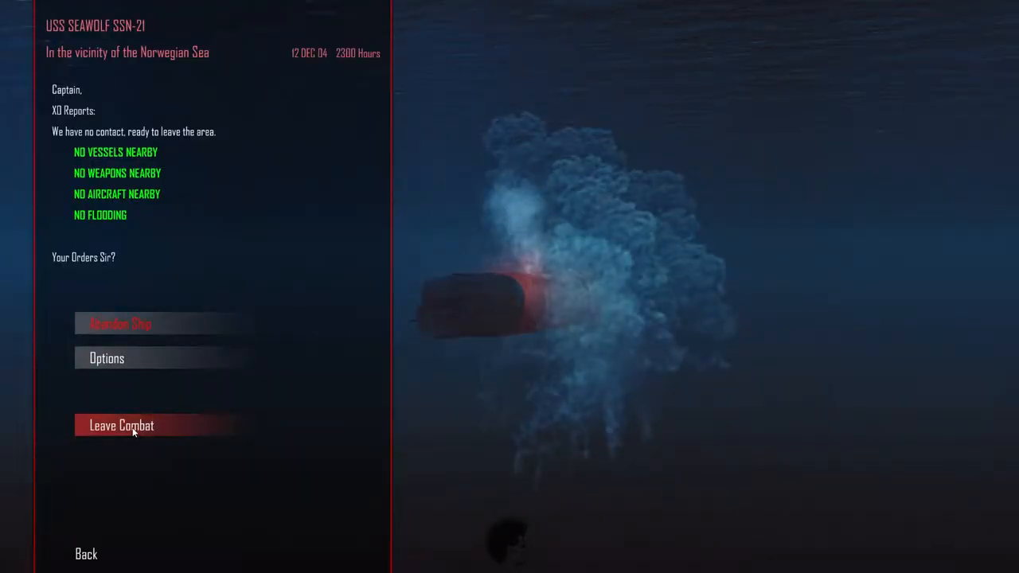
- Choose Leave Combat in the XO report and continue past the after-action report
{"action": "left_click", "coordinate": [121, 425]}
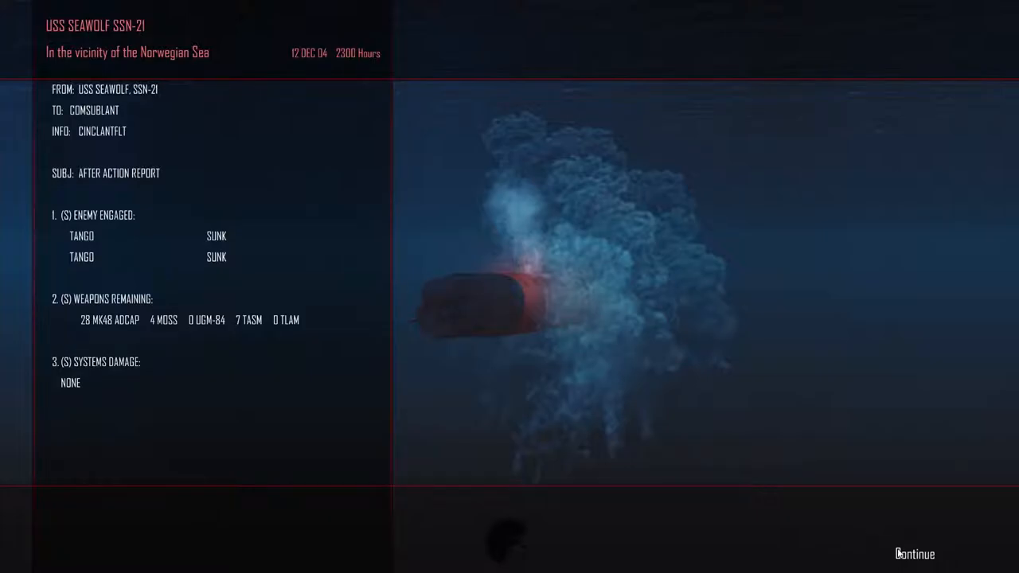
{"action": "left_click", "coordinate": [914, 554]}
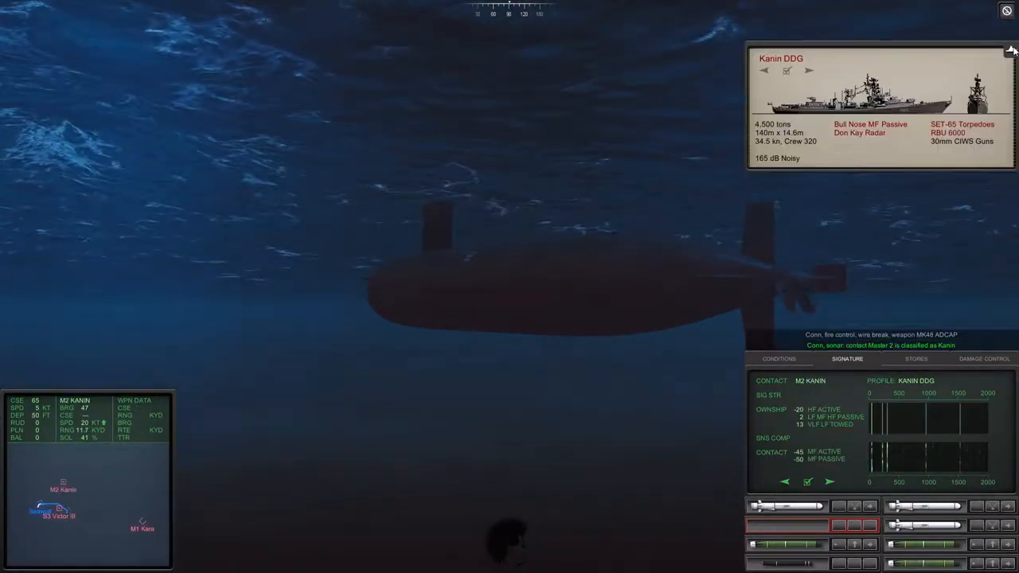
- Fire an MK48 ADCAP from tube 3 at M2 Kanin and confirm 22 ADCAPs left
{"action": "left_click", "coordinate": [1010, 49]}
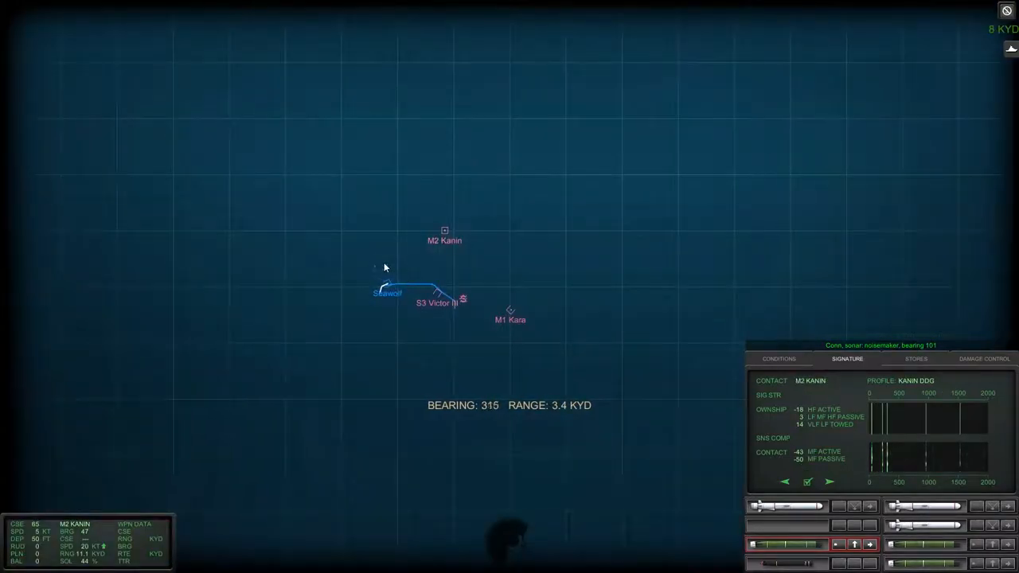
{"action": "left_click", "coordinate": [919, 545]}
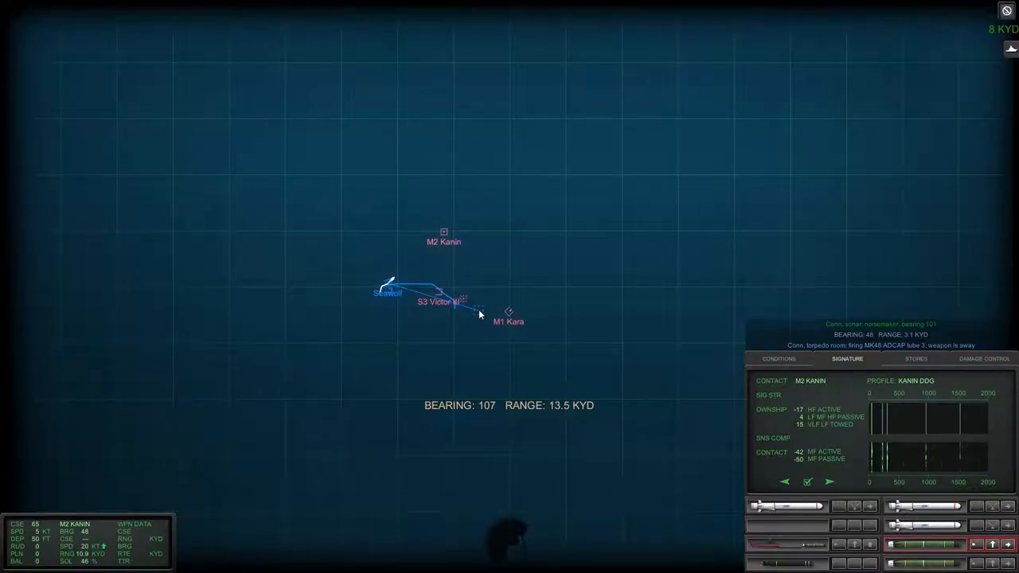
{"action": "left_click", "coordinate": [786, 526]}
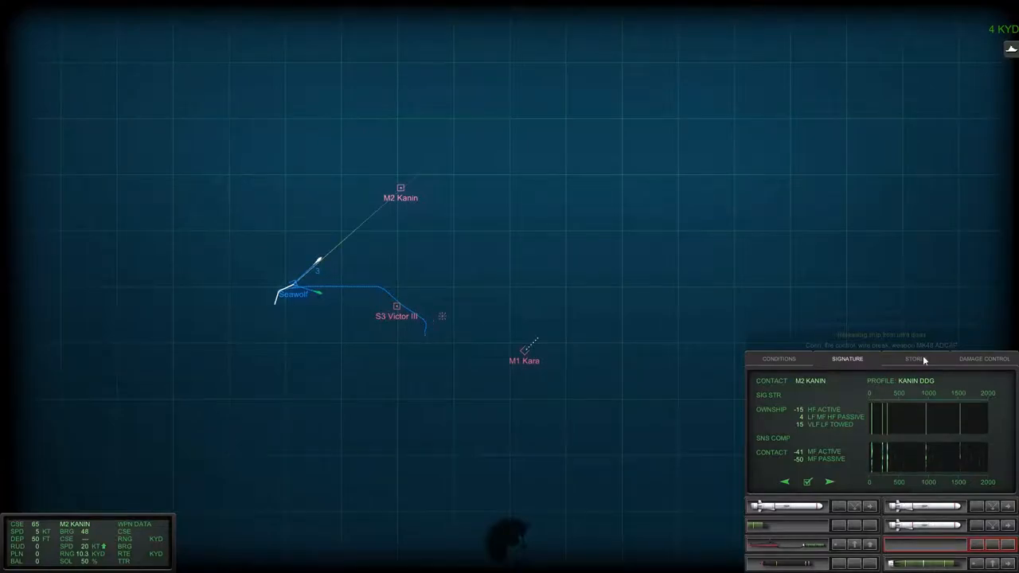
{"action": "left_click", "coordinate": [914, 358]}
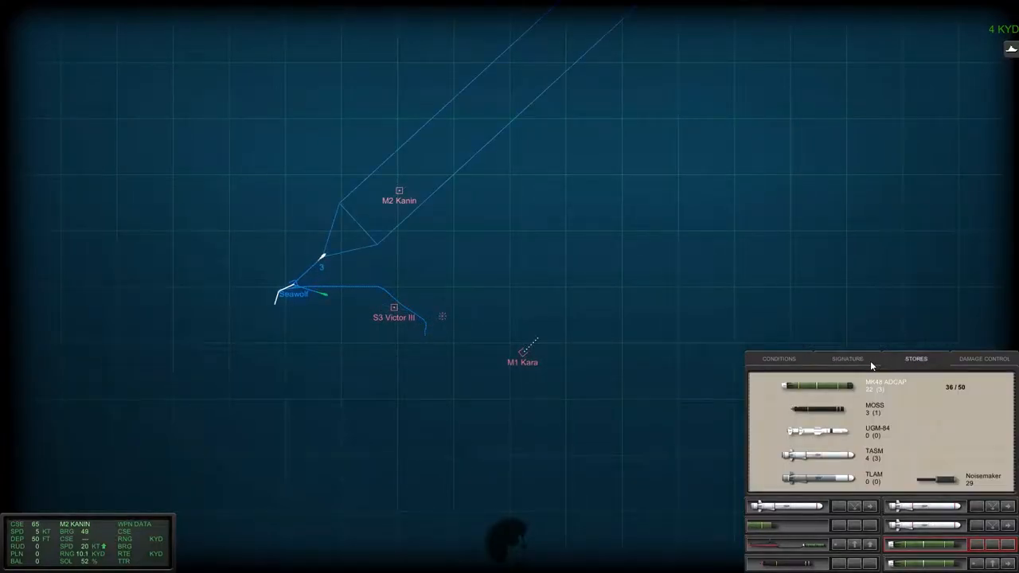
- Show the Conditions tab: 110 dB ambient noise, weak layer at 138 ft, floor 778 ft
{"action": "left_click", "coordinate": [777, 359]}
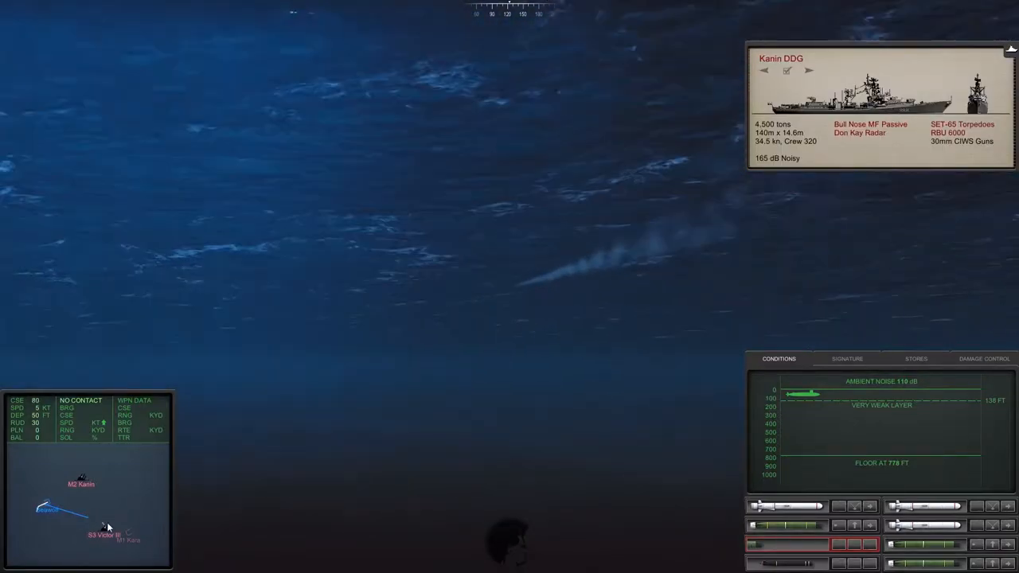
- Browse the ship reference card through ship classes to the Poti frigate's details
{"action": "left_click", "coordinate": [808, 71]}
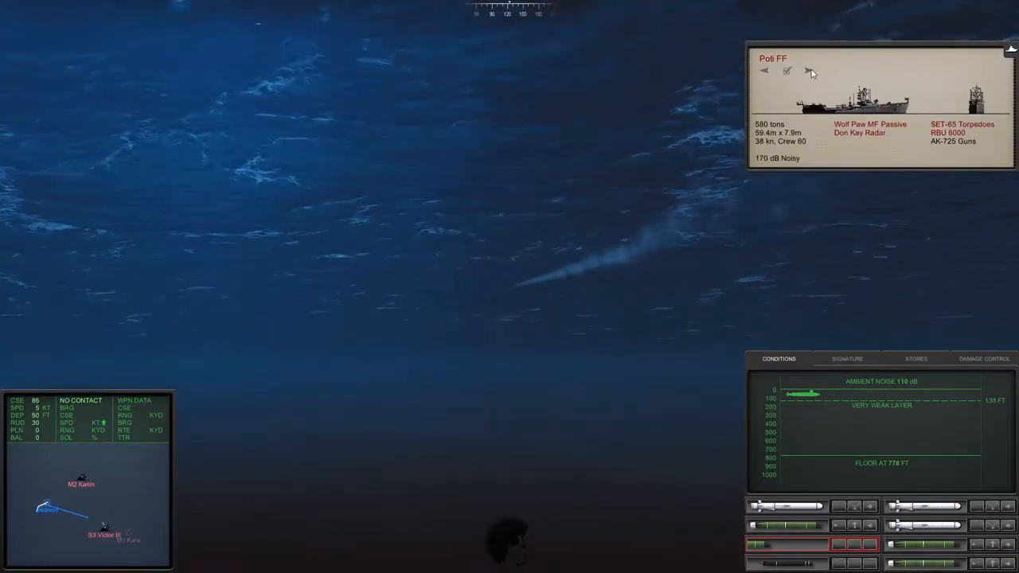
{"action": "left_click", "coordinate": [809, 71]}
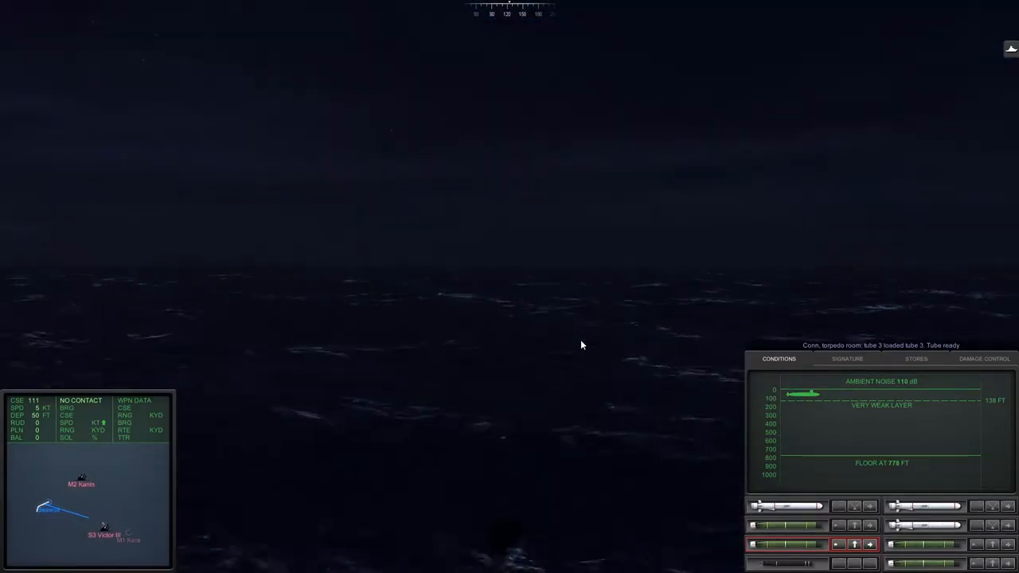
{"action": "mouse_move", "coordinate": [549, 358]}
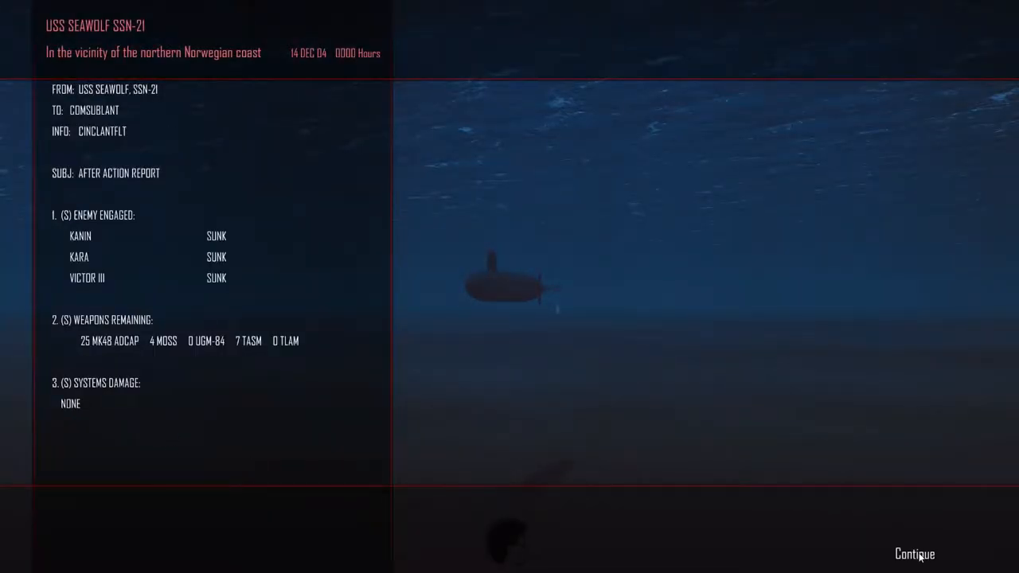
- Dismiss the after-action report to load the engagement against S1 Sierra and S2 Victor III
{"action": "left_click", "coordinate": [914, 554]}
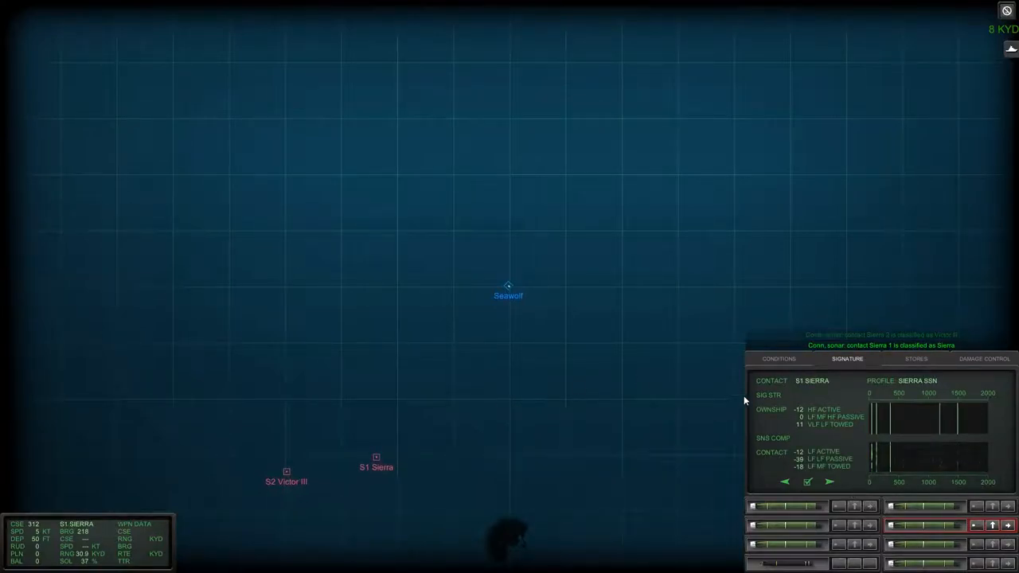
- Check sea conditions and layer depth, then show contact S2 Victor III's acoustic signature
{"action": "left_click", "coordinate": [778, 358]}
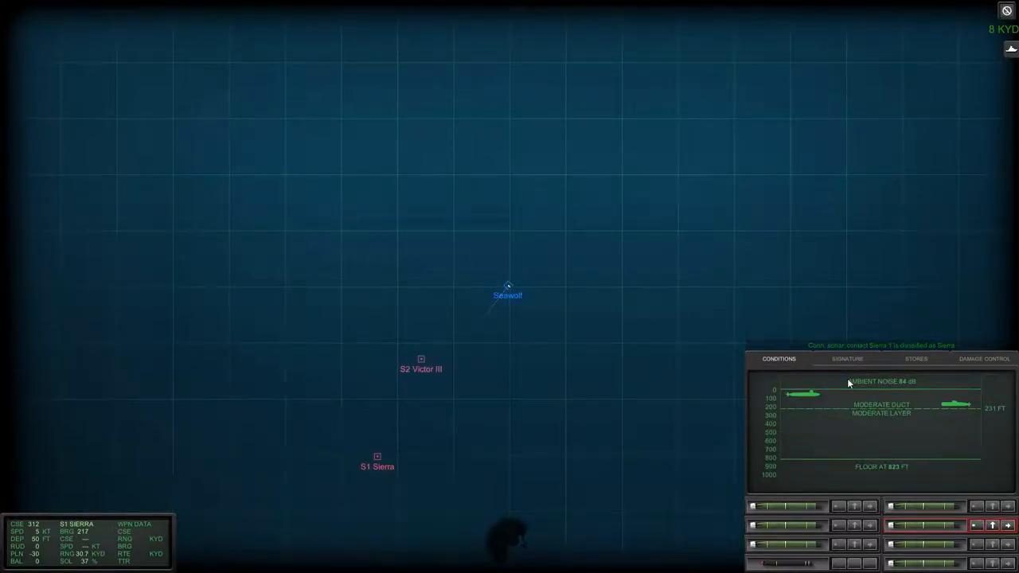
{"action": "left_click", "coordinate": [847, 358]}
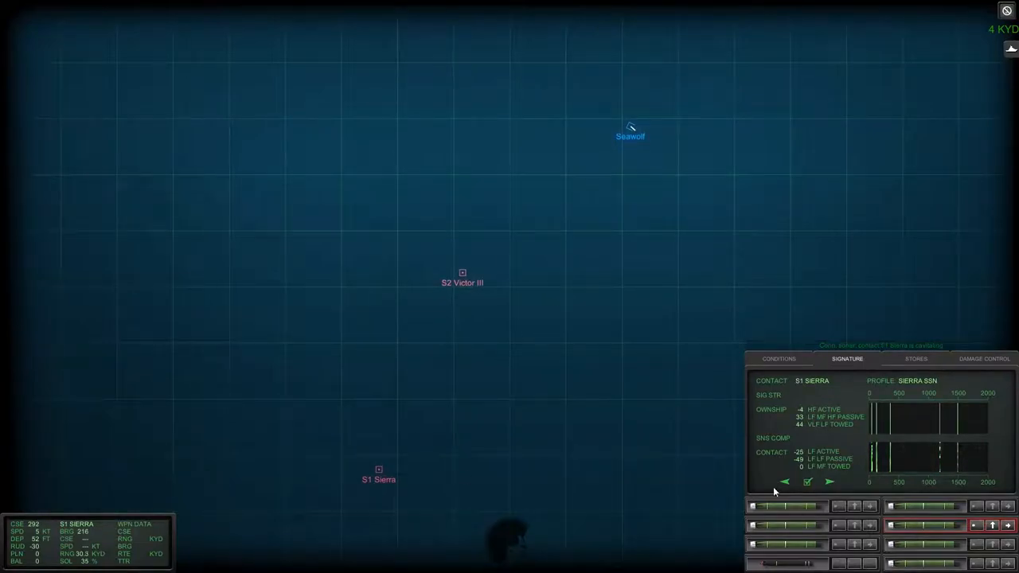
{"action": "left_click", "coordinate": [462, 273]}
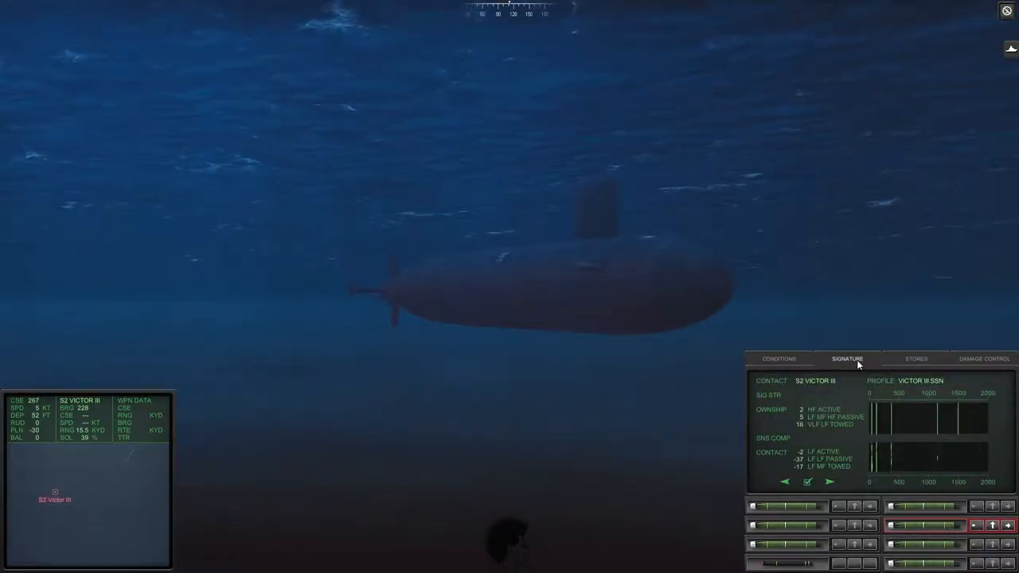
- Review sea conditions, then return to S1 Sierra's signature readout at about 29.9 kiloyards
{"action": "left_click", "coordinate": [778, 358]}
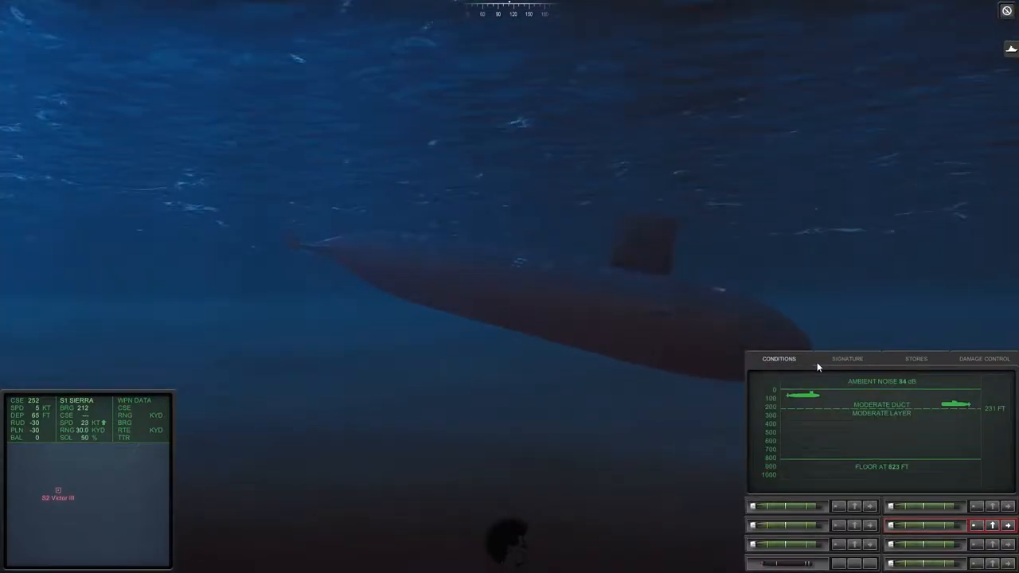
{"action": "left_click", "coordinate": [847, 358]}
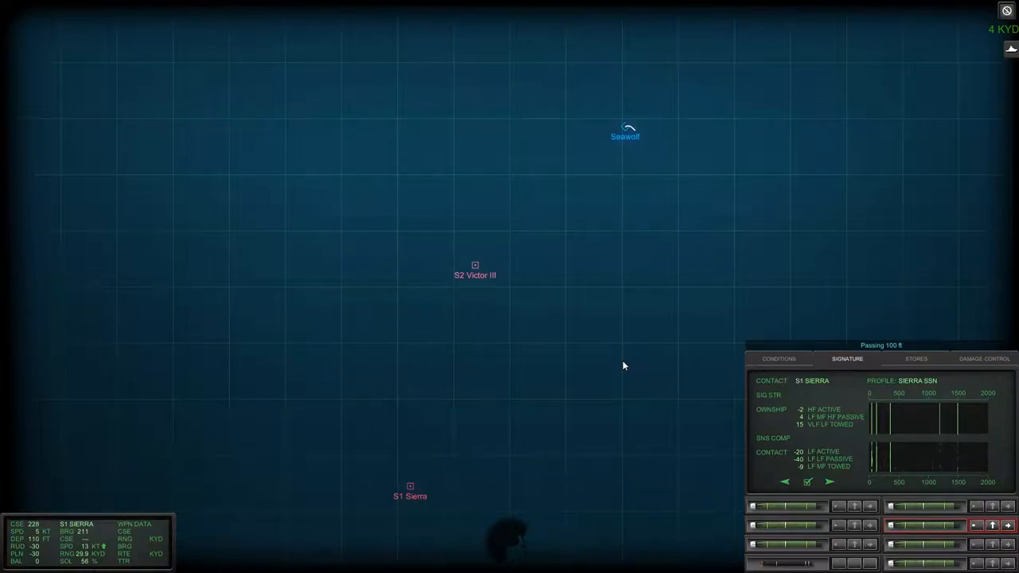
- Track S2 Victor III and review sea conditions and its sound signature
{"action": "left_click", "coordinate": [475, 265]}
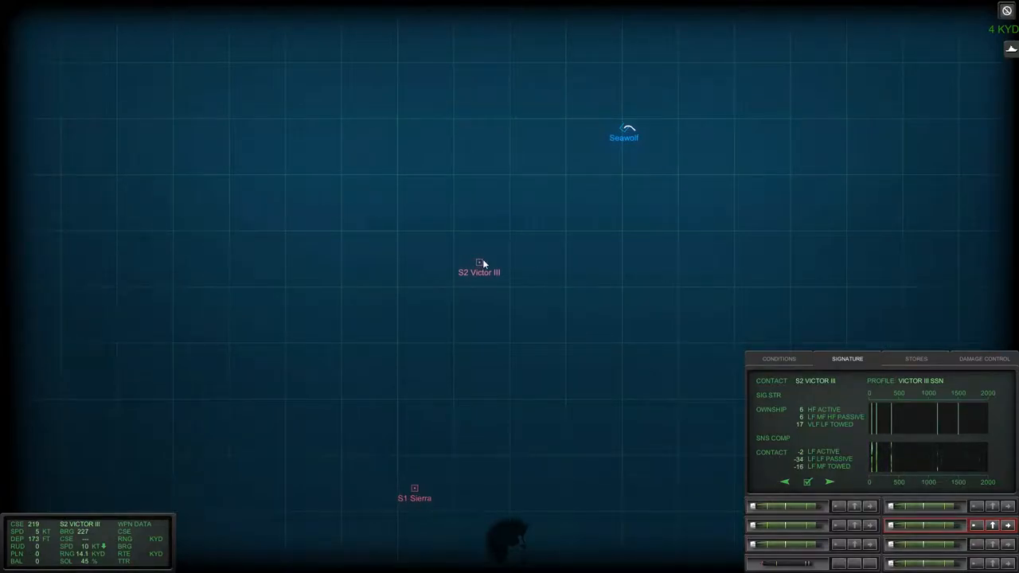
{"action": "left_click", "coordinate": [779, 358]}
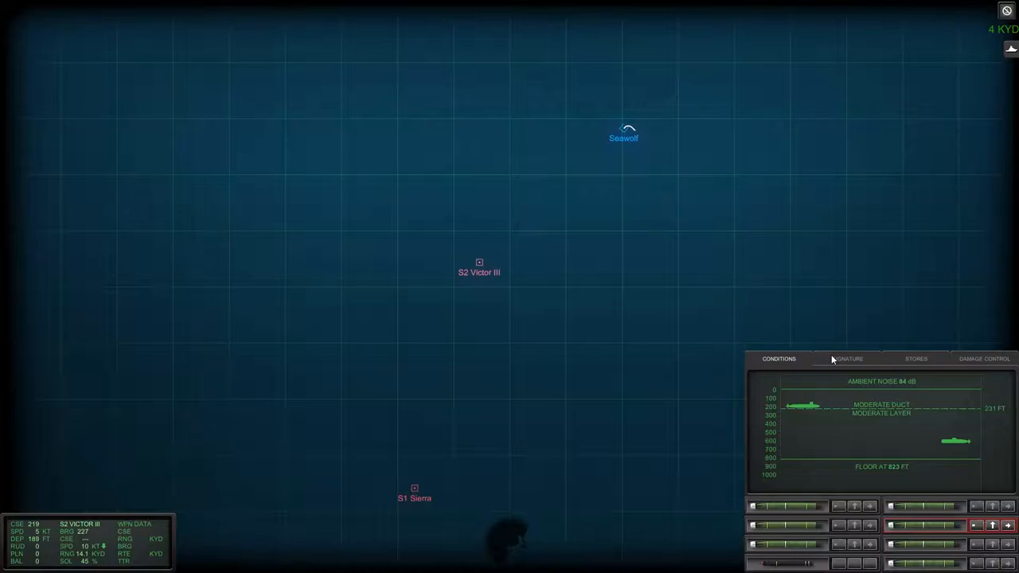
{"action": "left_click", "coordinate": [847, 358]}
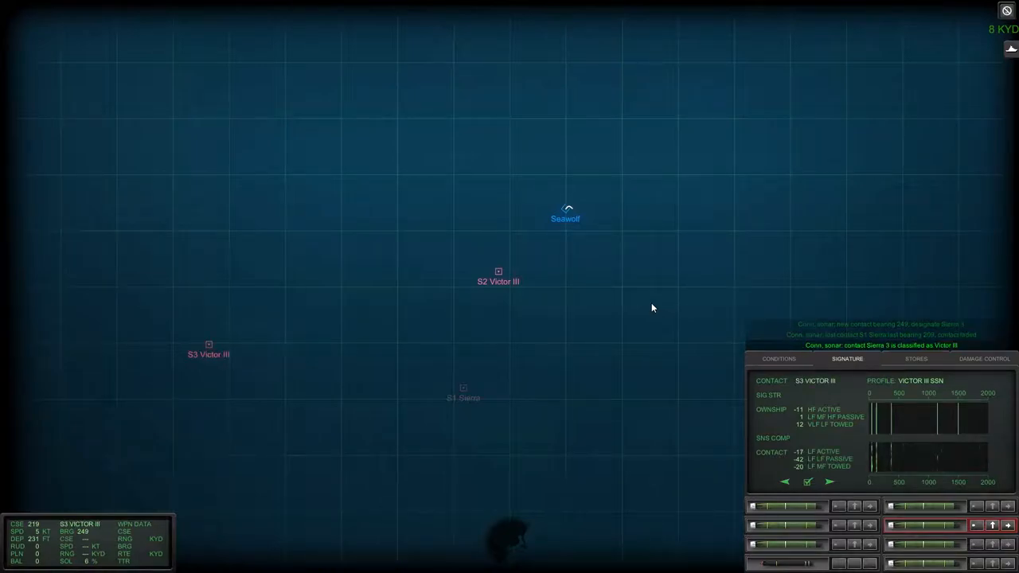
- Alternate between Conditions and Signature panels while the torpedo closes on S2 Victor III
{"action": "left_click", "coordinate": [778, 359]}
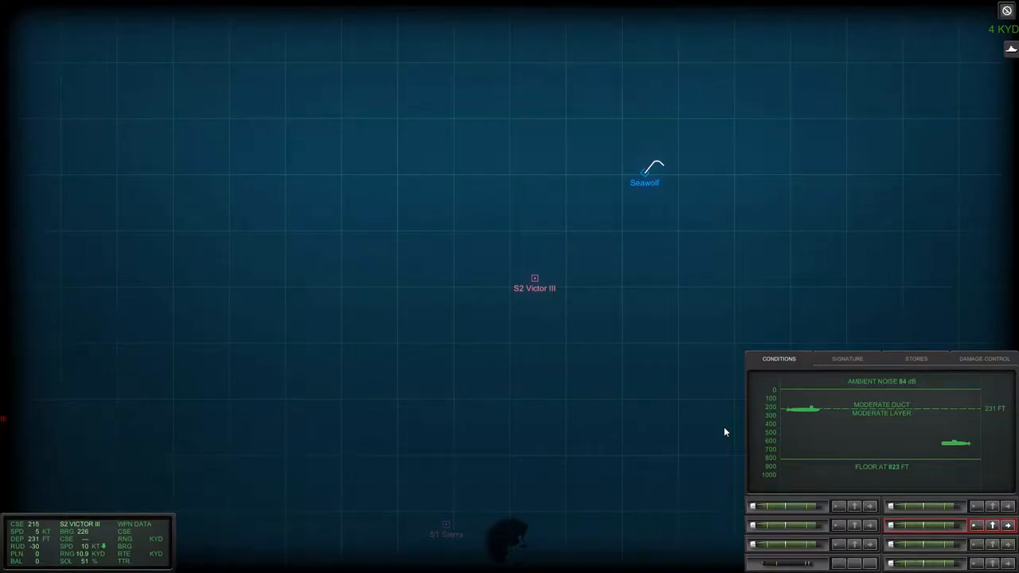
{"action": "left_click", "coordinate": [847, 358]}
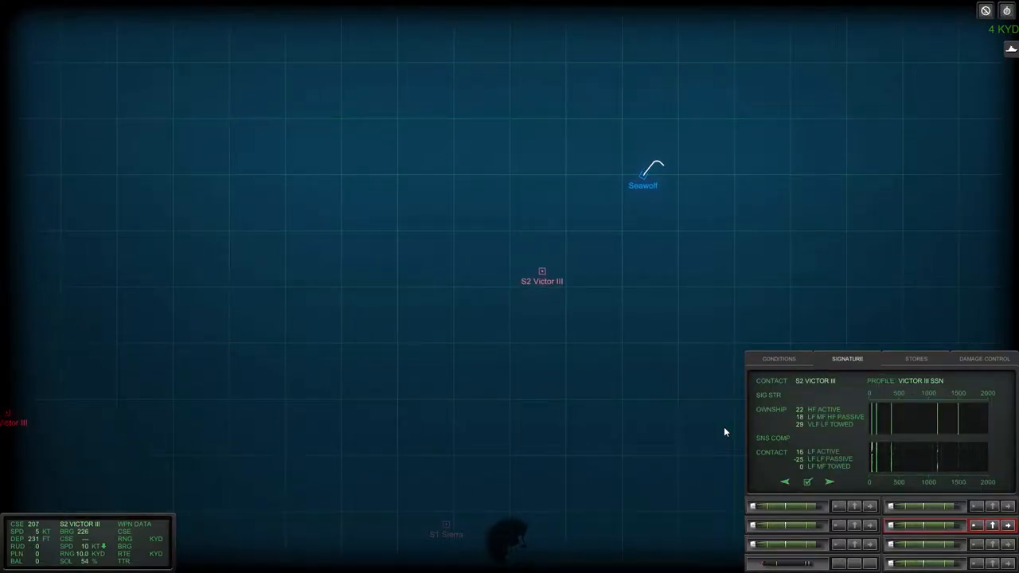
{"action": "left_click", "coordinate": [779, 359]}
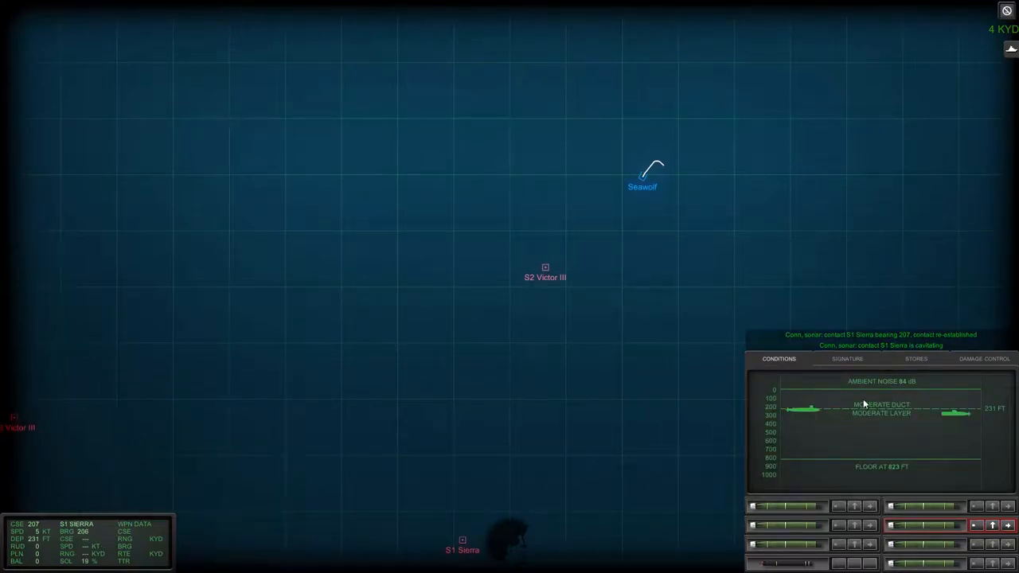
{"action": "left_click", "coordinate": [847, 358]}
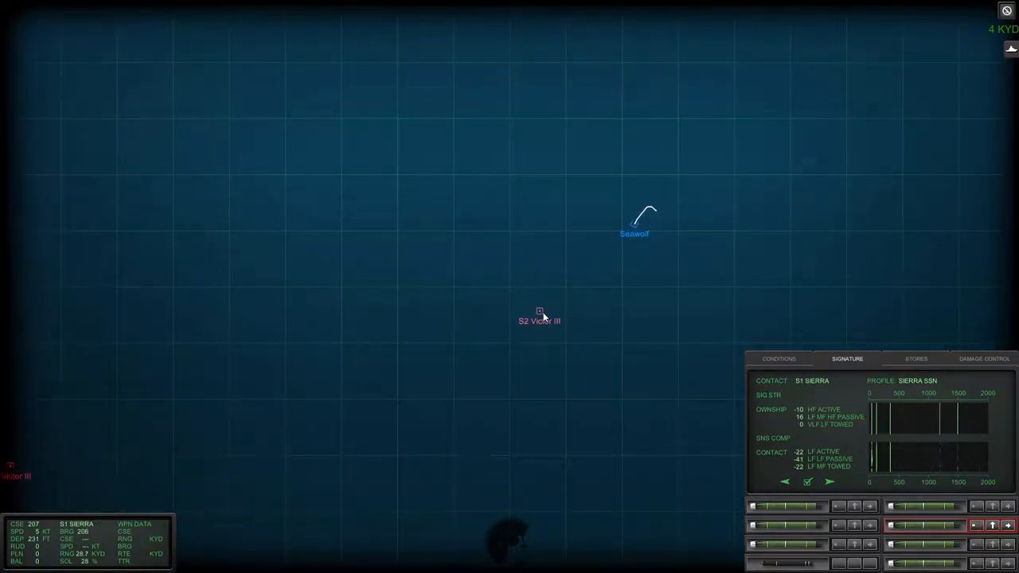
{"action": "left_click", "coordinate": [778, 358]}
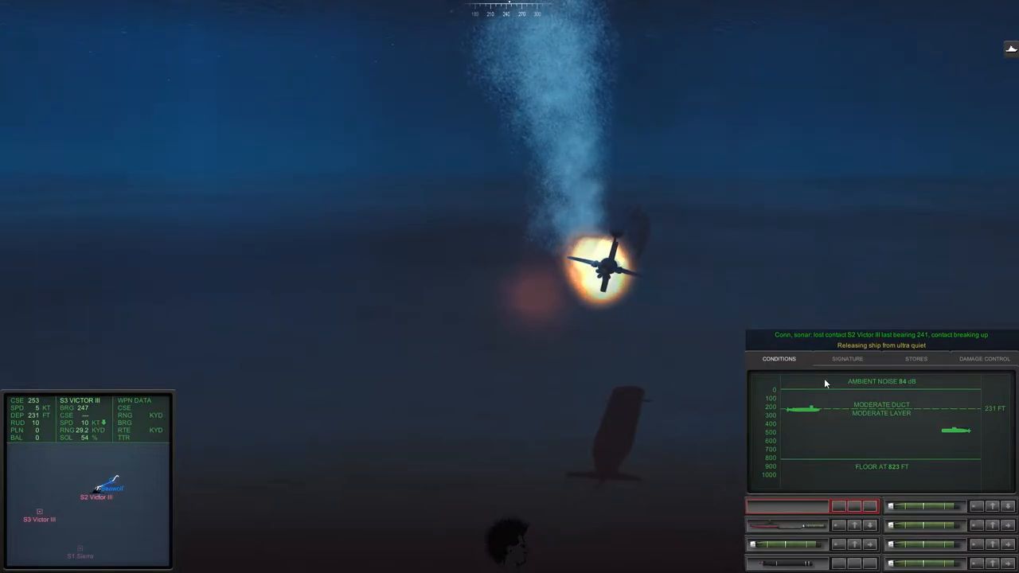
- Switch between Signature and Conditions panels while the torpedo runs toward S3 Victor III
{"action": "left_click", "coordinate": [847, 358]}
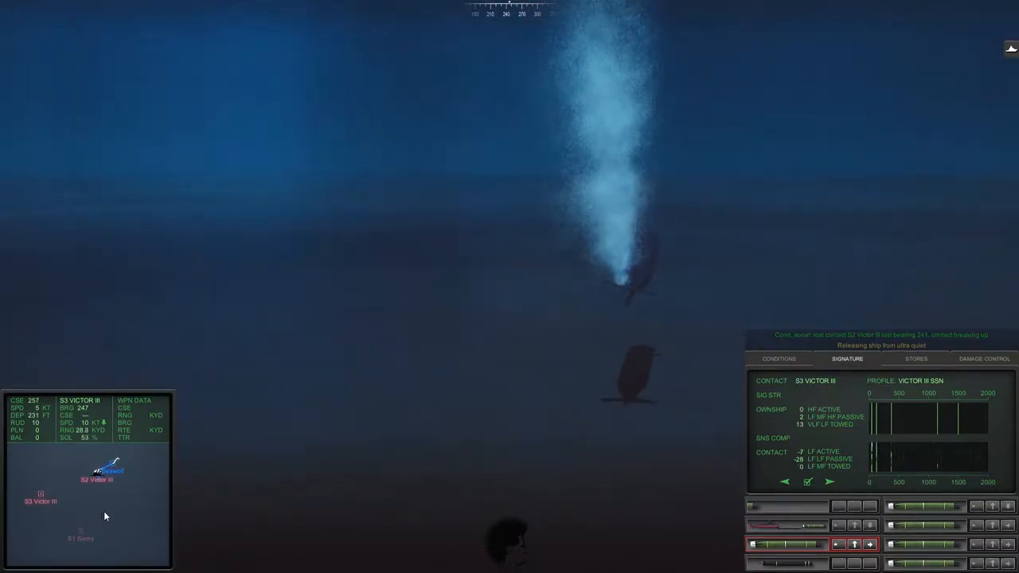
{"action": "mouse_move", "coordinate": [478, 391]}
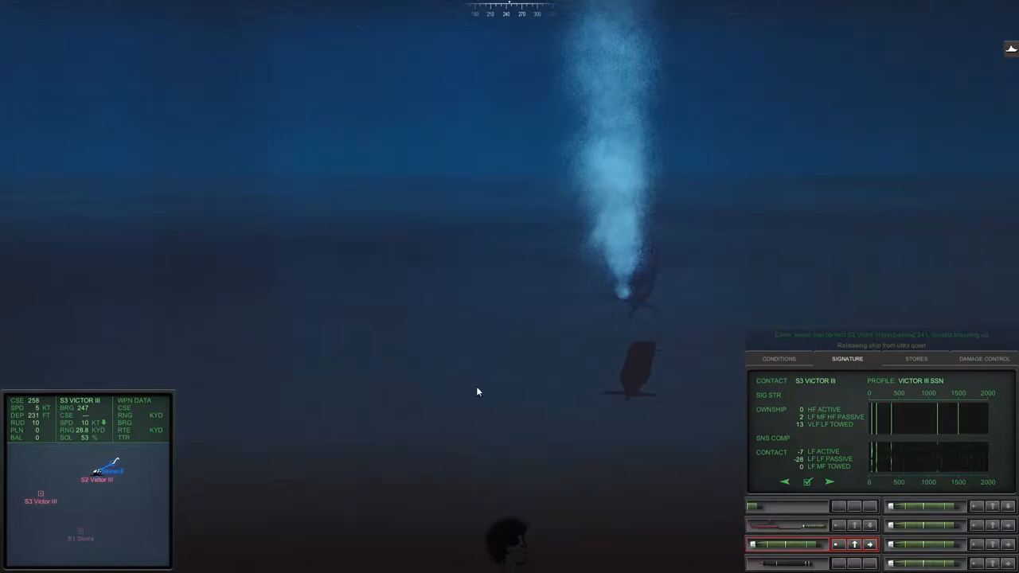
{"action": "left_click", "coordinate": [778, 358]}
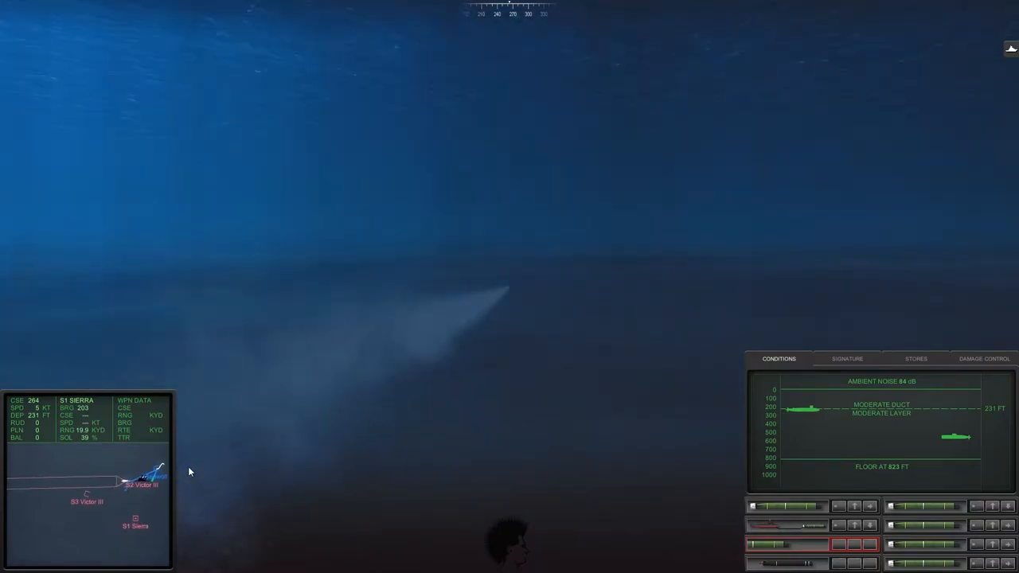
{"action": "mouse_move", "coordinate": [551, 375]}
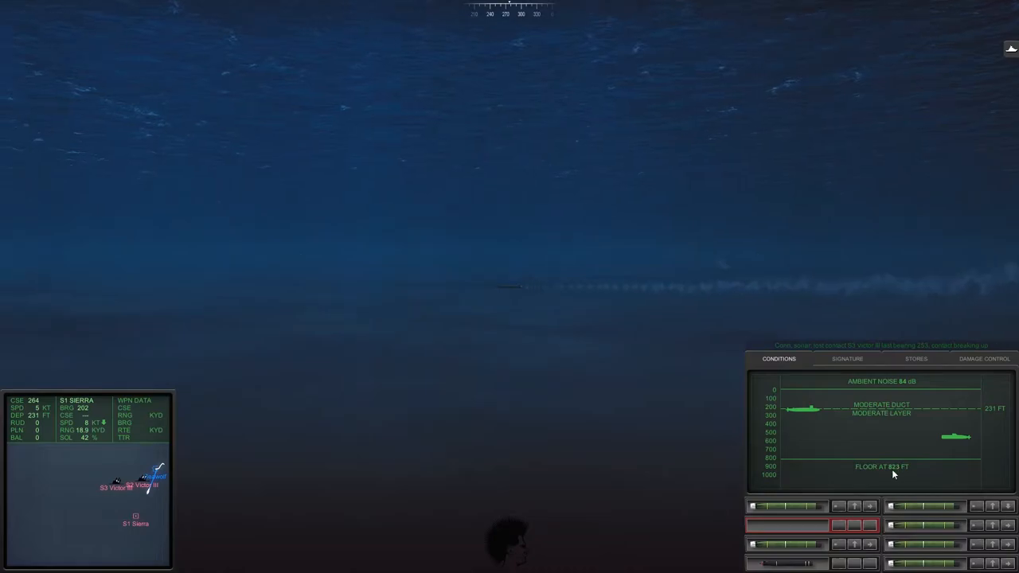
{"action": "mouse_move", "coordinate": [533, 418]}
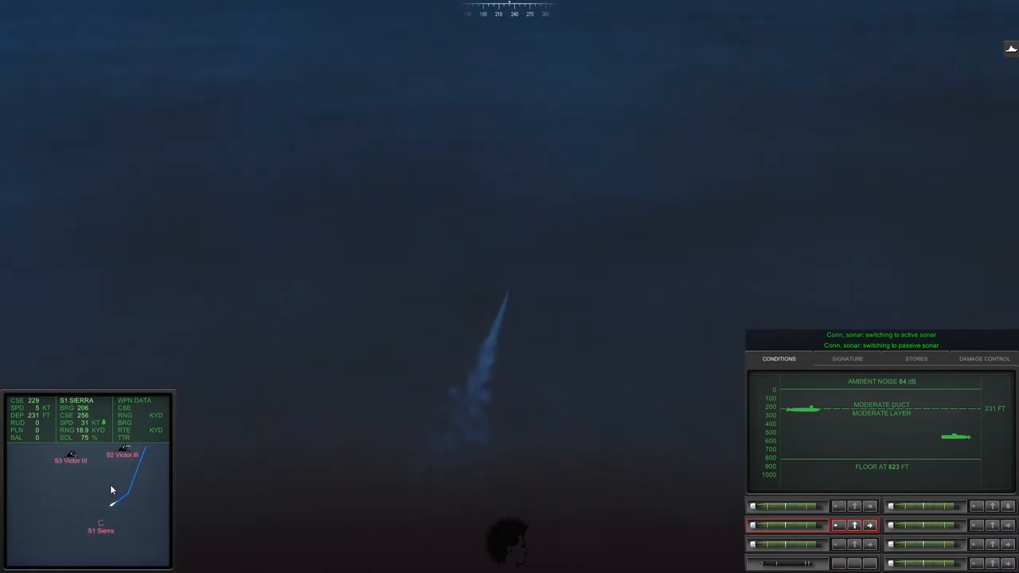
{"action": "mouse_move", "coordinate": [230, 414]}
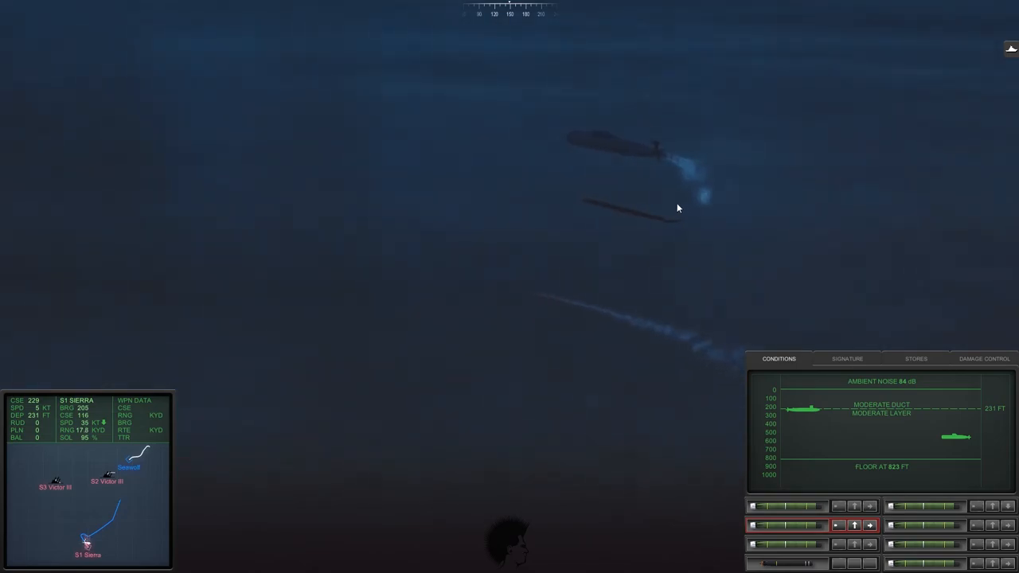
{"action": "mouse_move", "coordinate": [449, 346]}
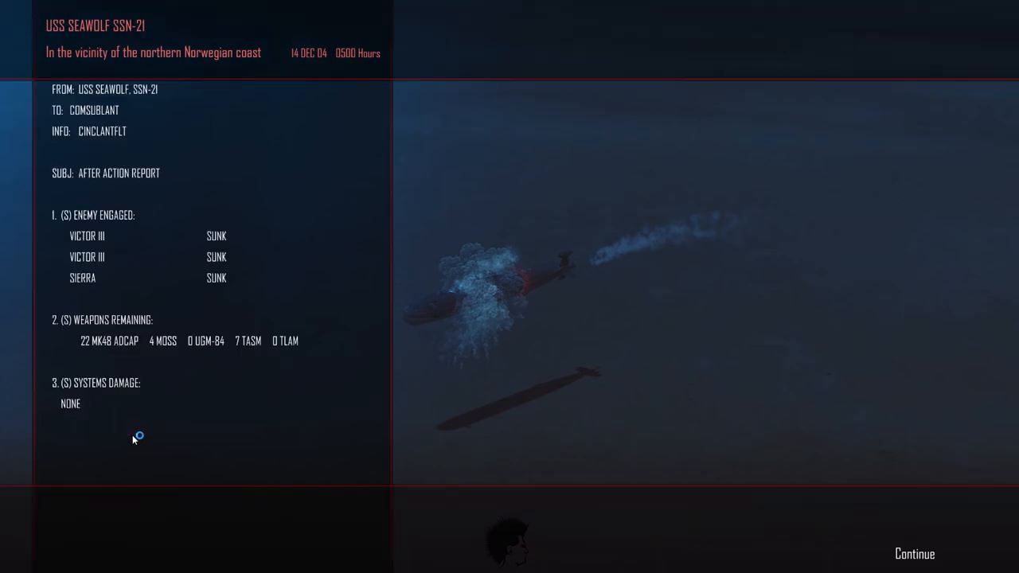
{"action": "mouse_move", "coordinate": [914, 557]}
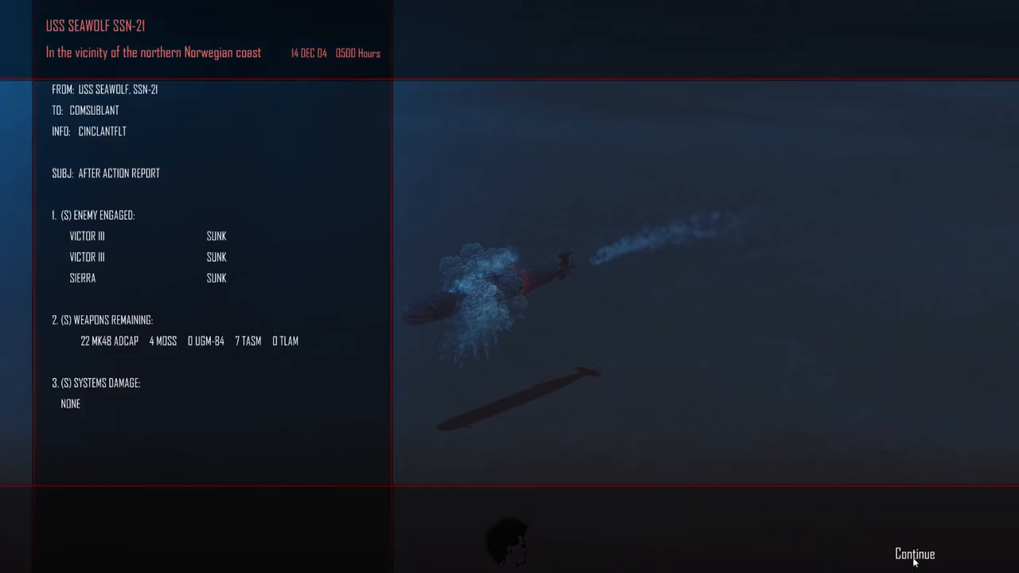
- Continue through the after-action report, mission update and campaign map to the achievements record
{"action": "left_click", "coordinate": [912, 554]}
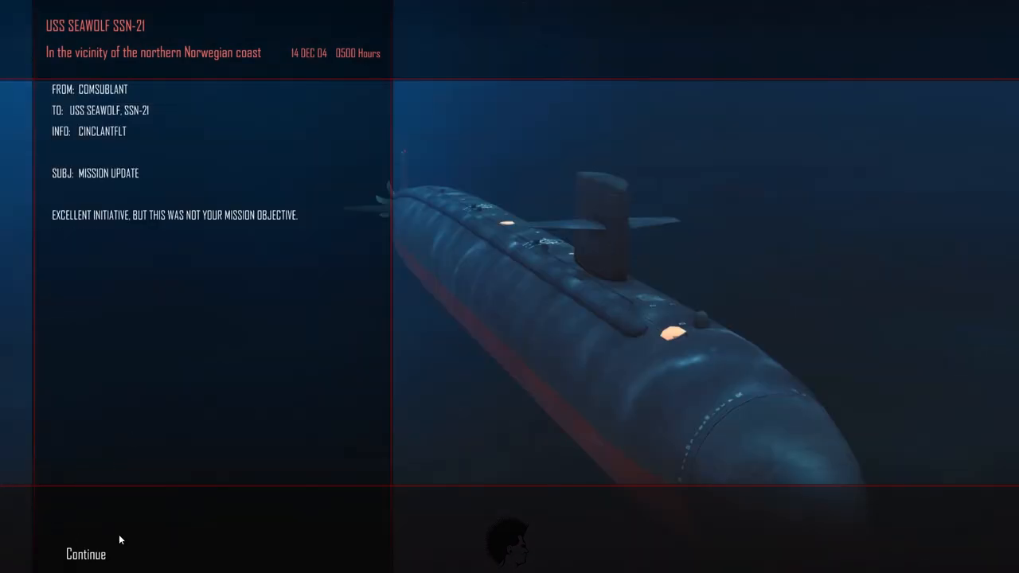
{"action": "left_click", "coordinate": [85, 554]}
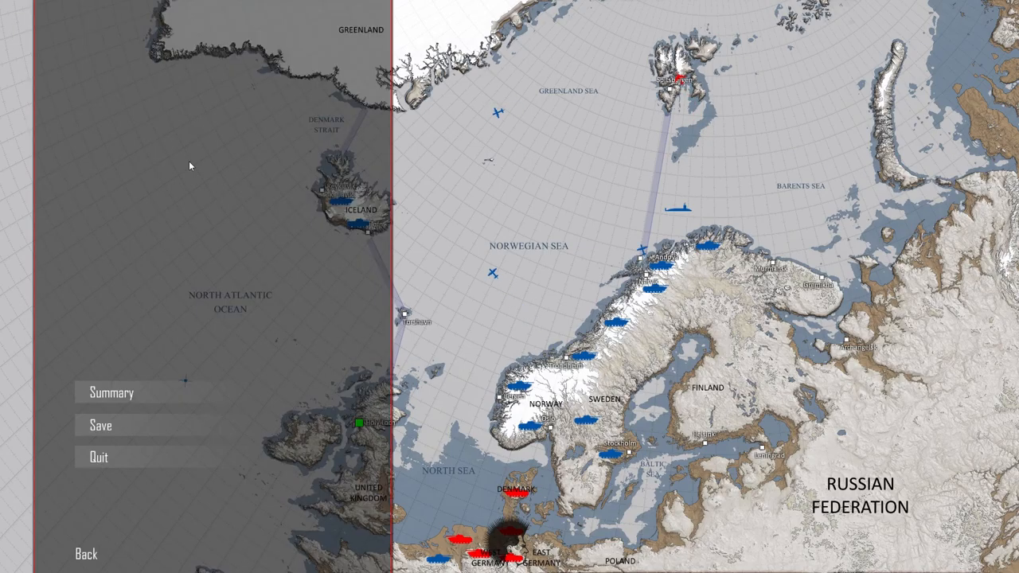
{"action": "left_click", "coordinate": [111, 392]}
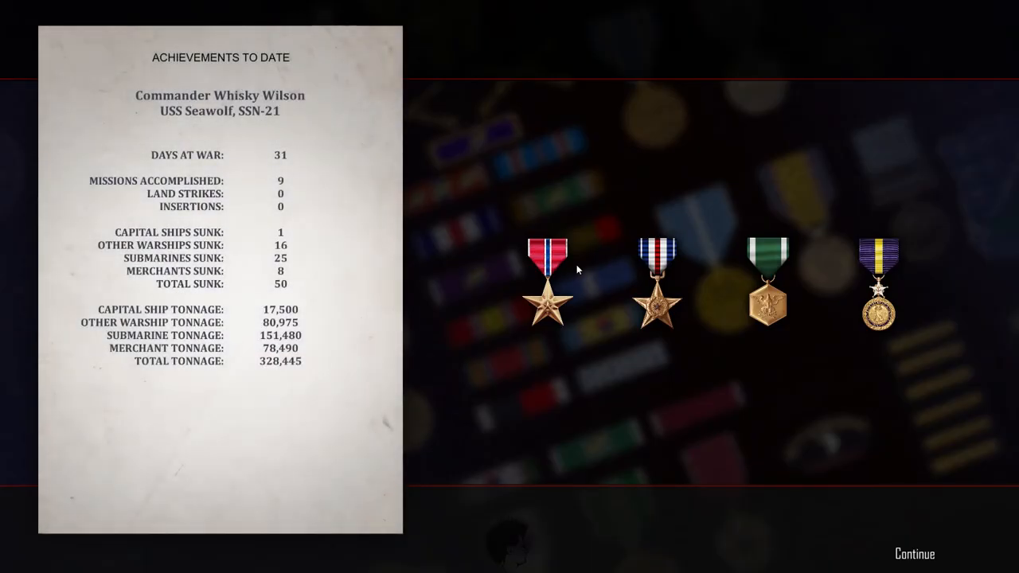
{"action": "mouse_move", "coordinate": [967, 142]}
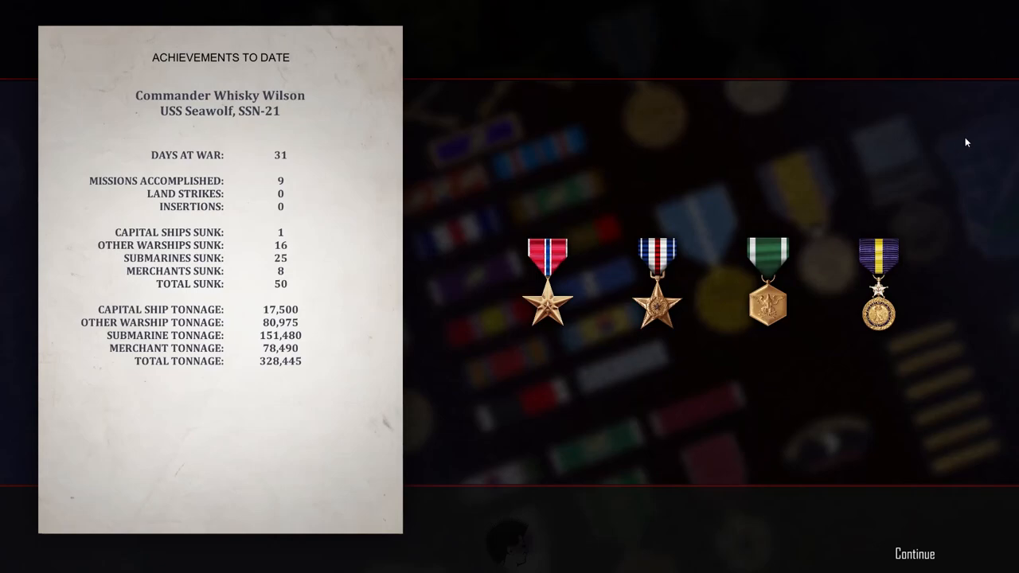